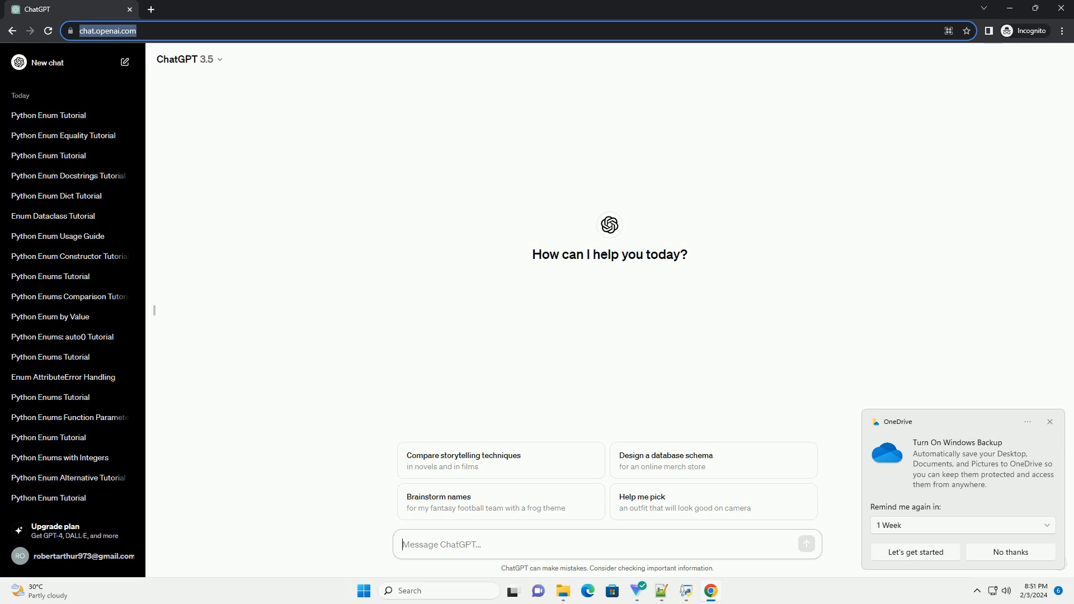
# Ask ChatGPT in a new chat for an informative Python enum tutorial with code examples.
pyautogui.click(403, 544)
pyautogui.write('write an informative tutorial about python enum example with code example')
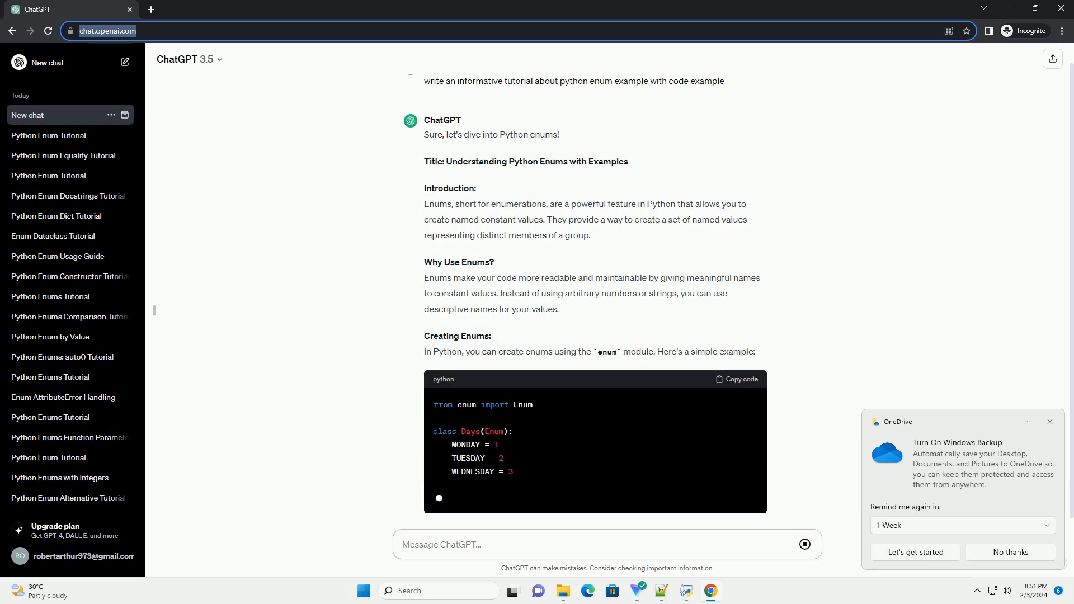
# Scroll down through the enum tutorial, from its introduction to the Enum as a Dictionary section.
pyautogui.scroll(-3)
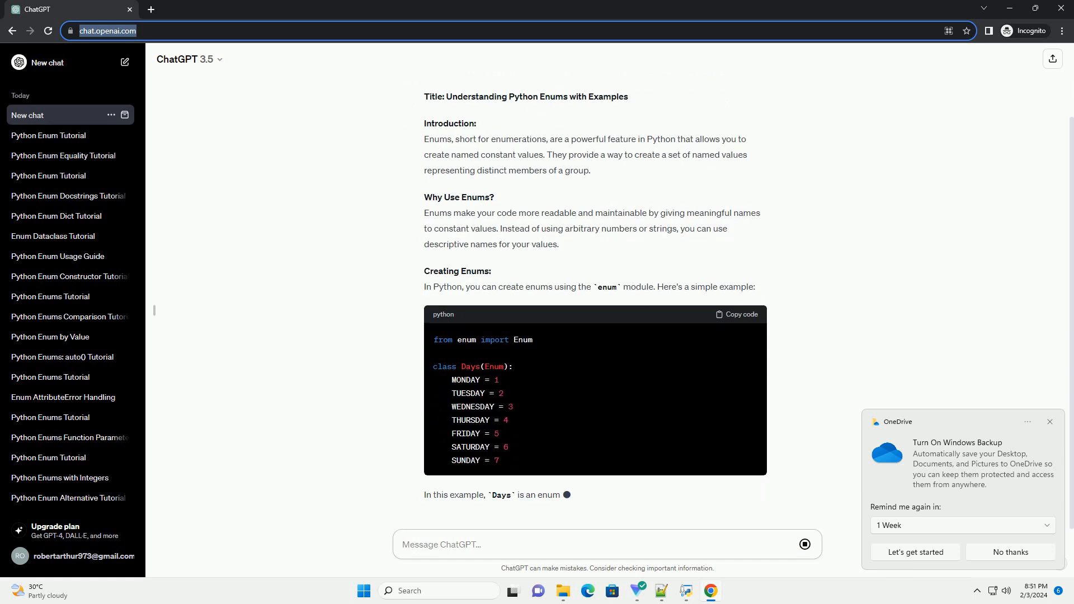
pyautogui.scroll(-3)
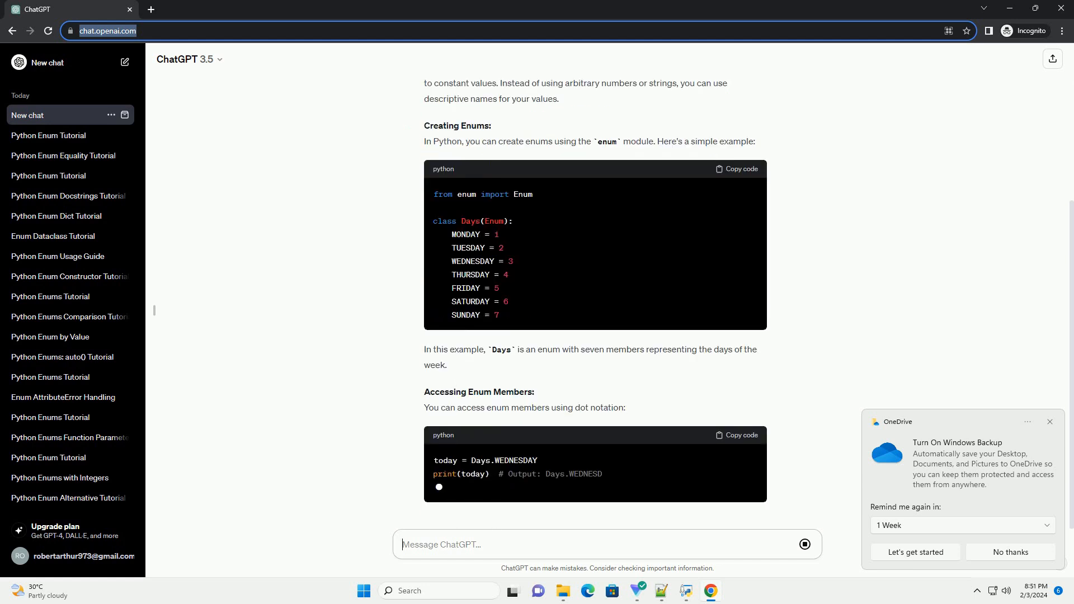
pyautogui.scroll(-3)
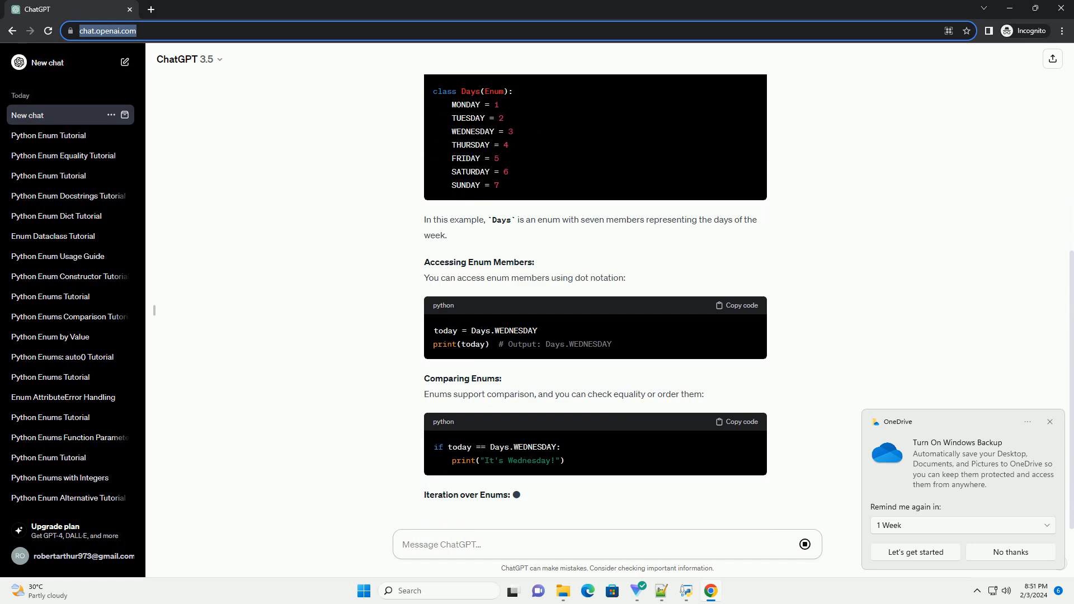
pyautogui.scroll(-3)
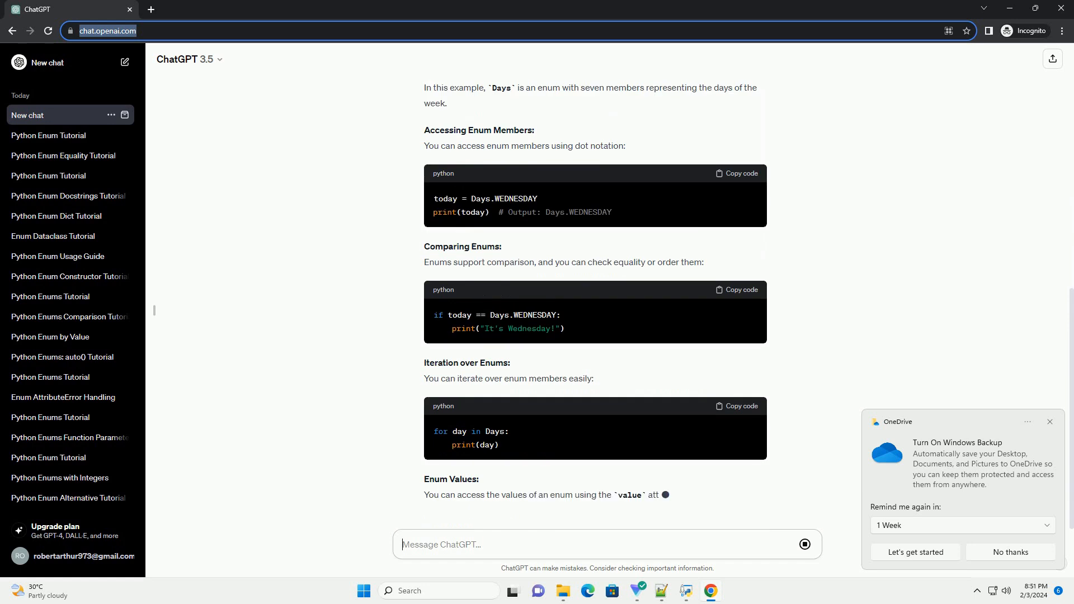
pyautogui.scroll(-3)
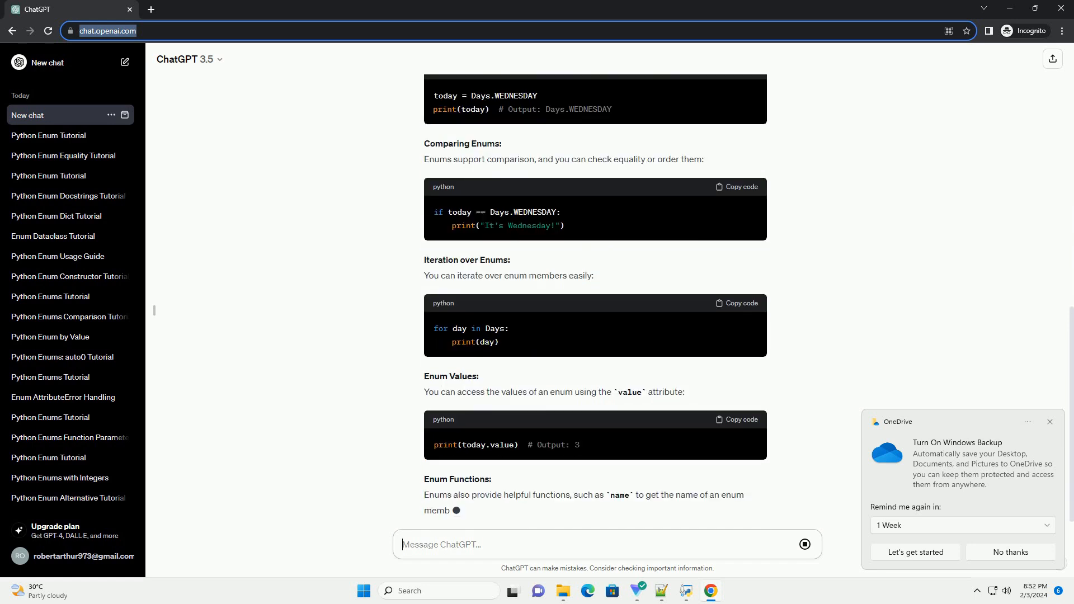
pyautogui.scroll(-3)
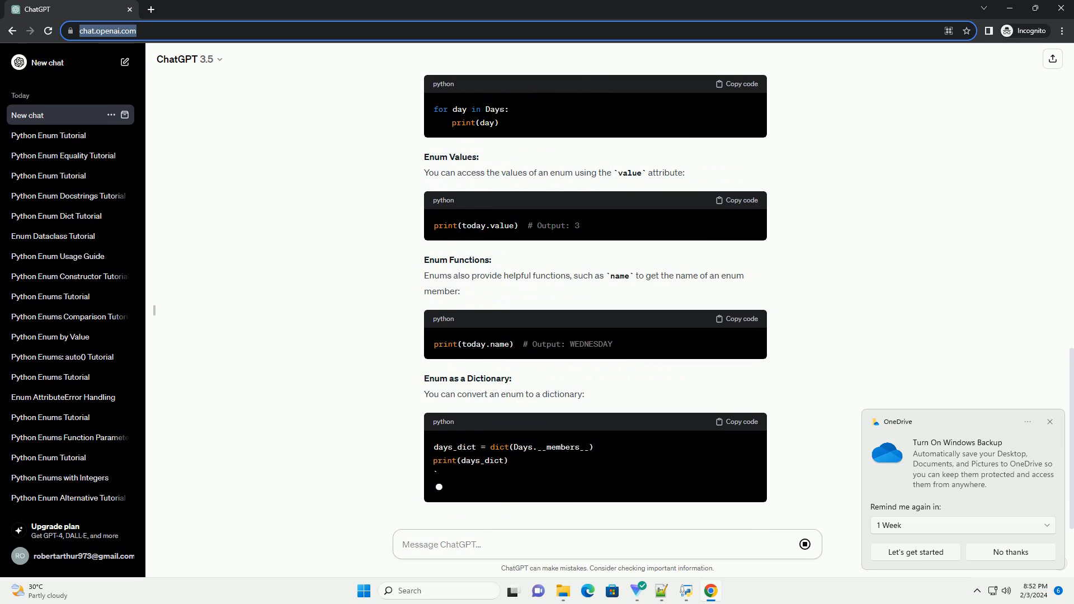
pyautogui.scroll(-3)
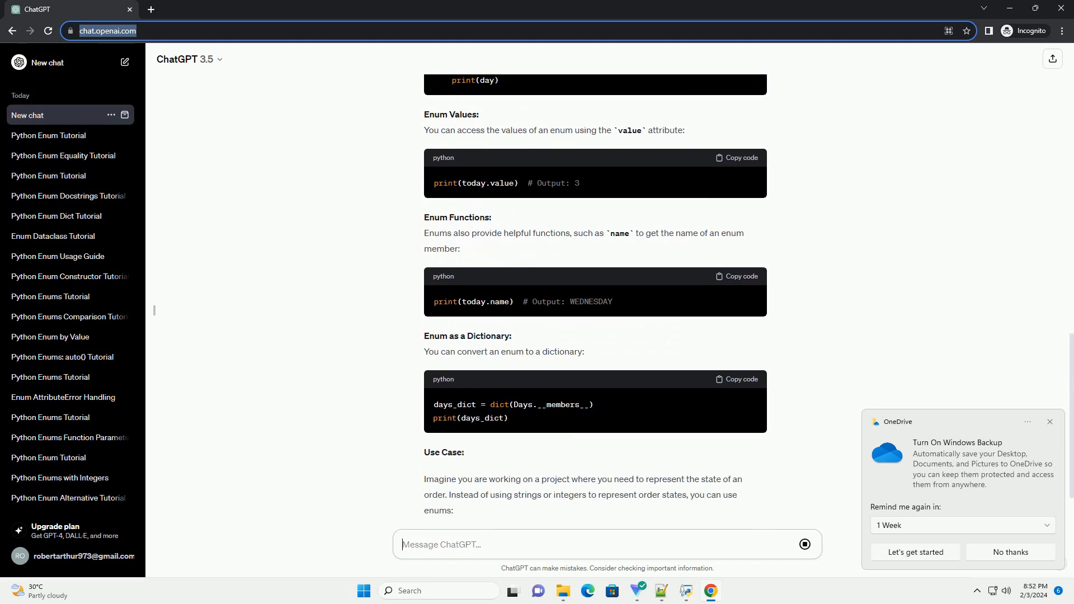
pyautogui.scroll(-3)
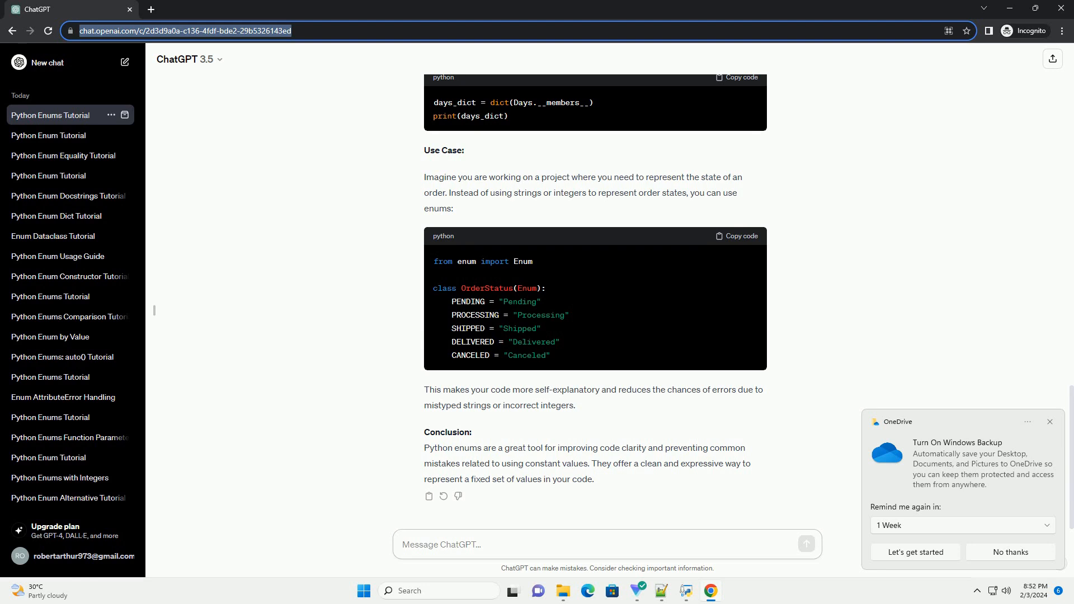
# Wait for the OrderStatus use case and Conclusion to finish generating, clicking near the message box.
pyautogui.click(603, 545)
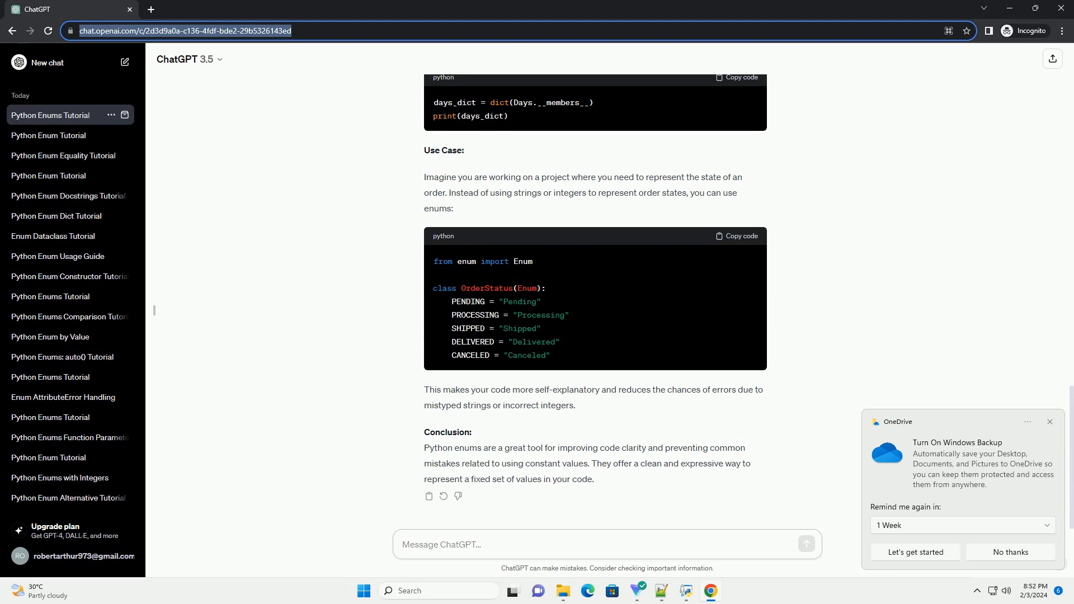
pyautogui.click(606, 545)
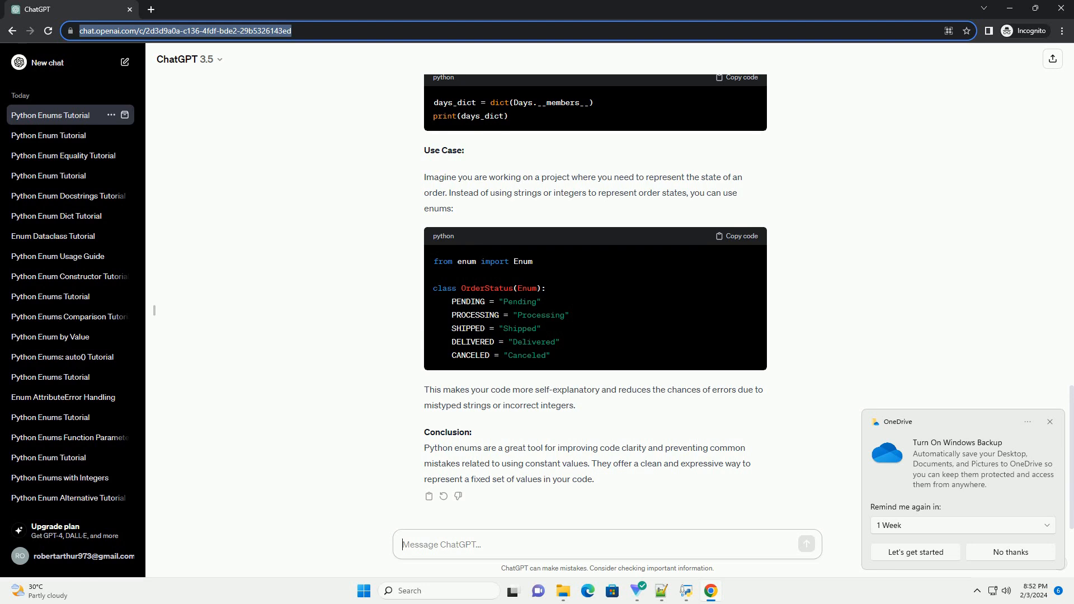